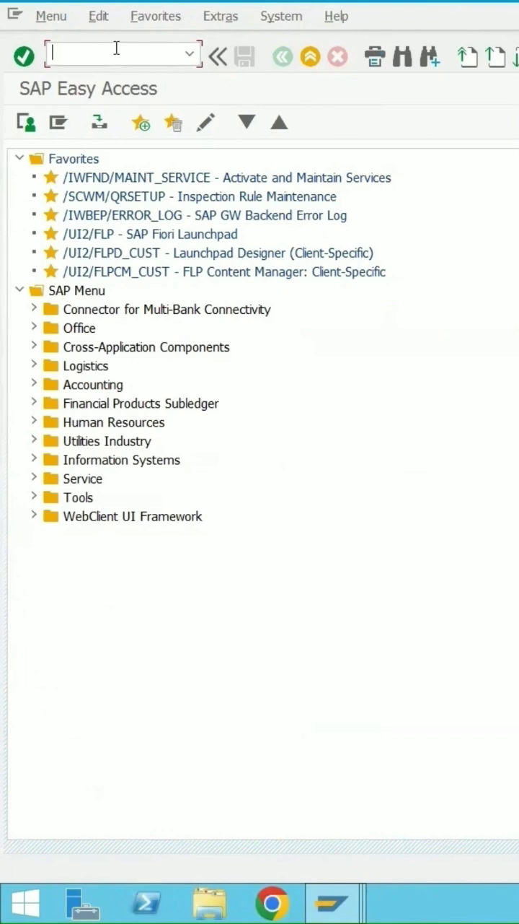
{"action": "type", "text": "qa0"}
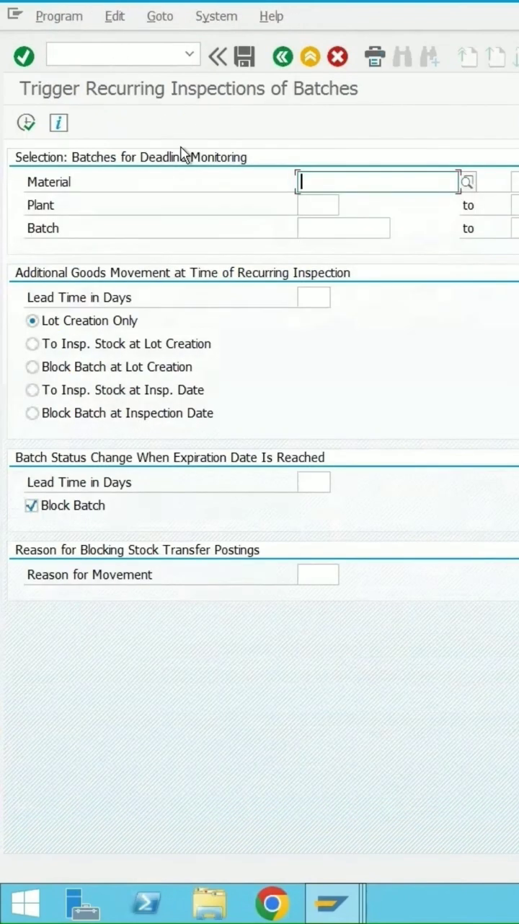
{"action": "type", "text": "0100000260"}
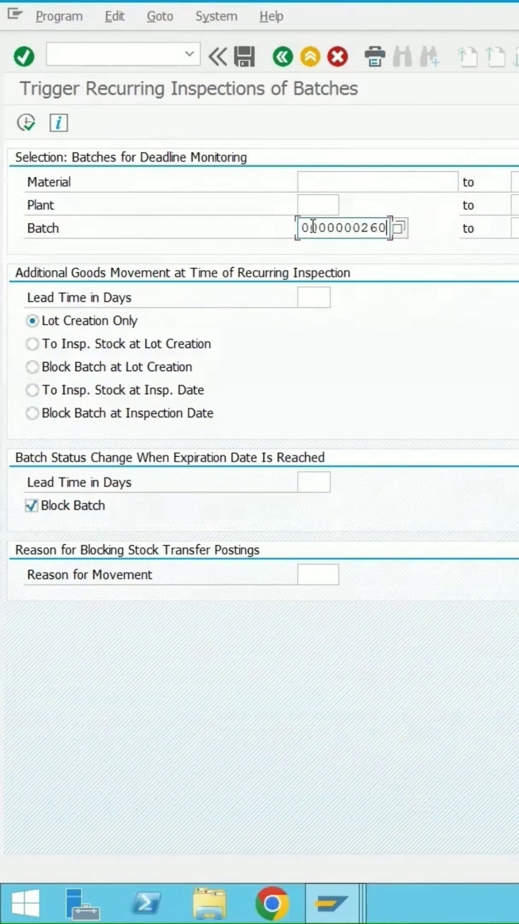
{"action": "left_click", "coordinate": [377, 181]}
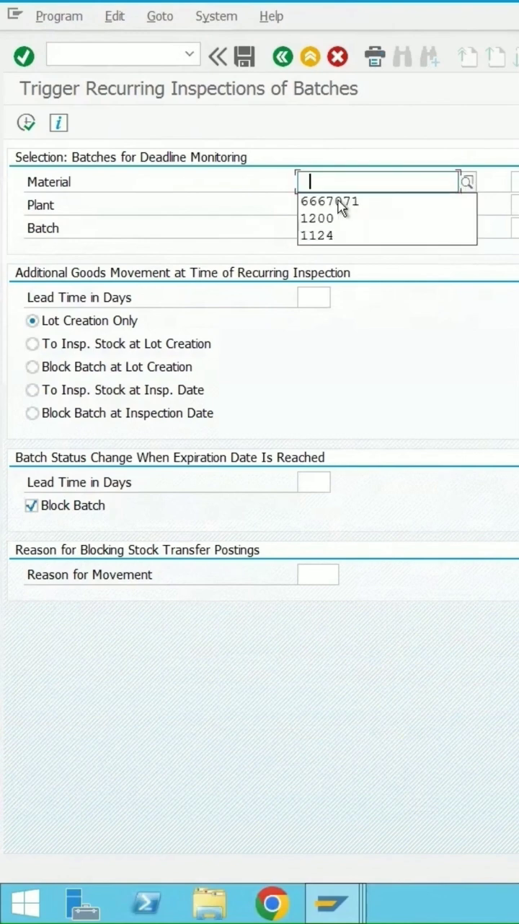
{"action": "left_click", "coordinate": [329, 201]}
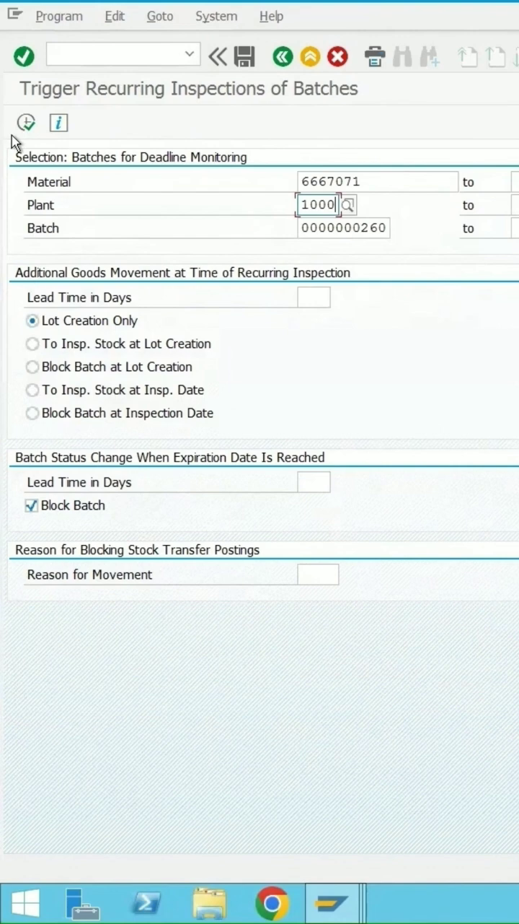
{"action": "left_click", "coordinate": [26, 122]}
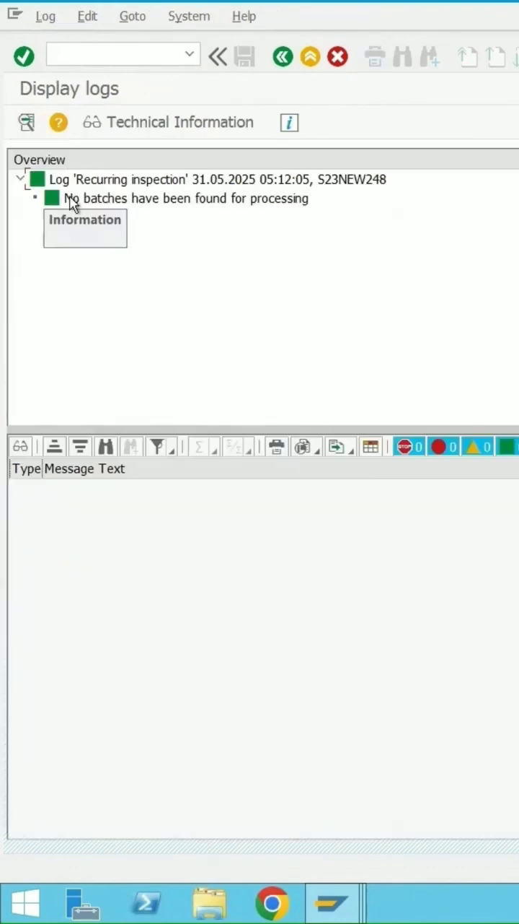
{"action": "mouse_move", "coordinate": [262, 217]}
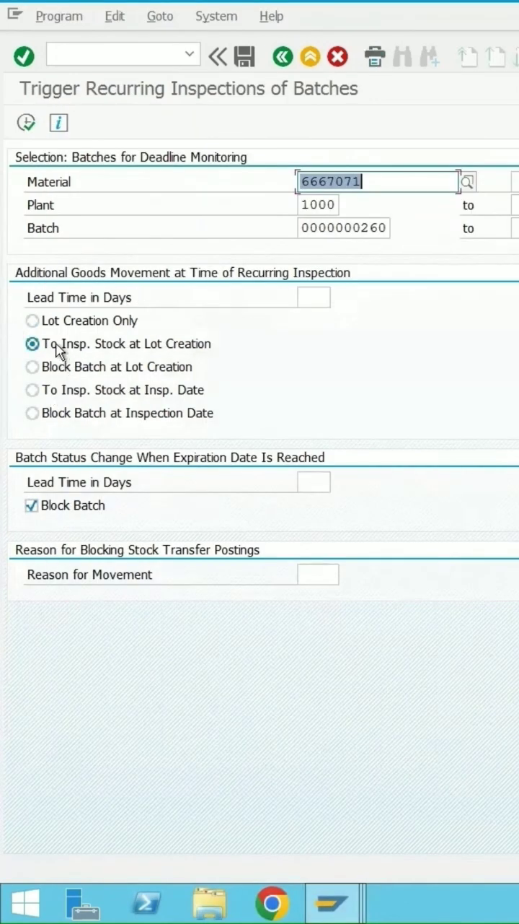
{"action": "mouse_move", "coordinate": [33, 366]}
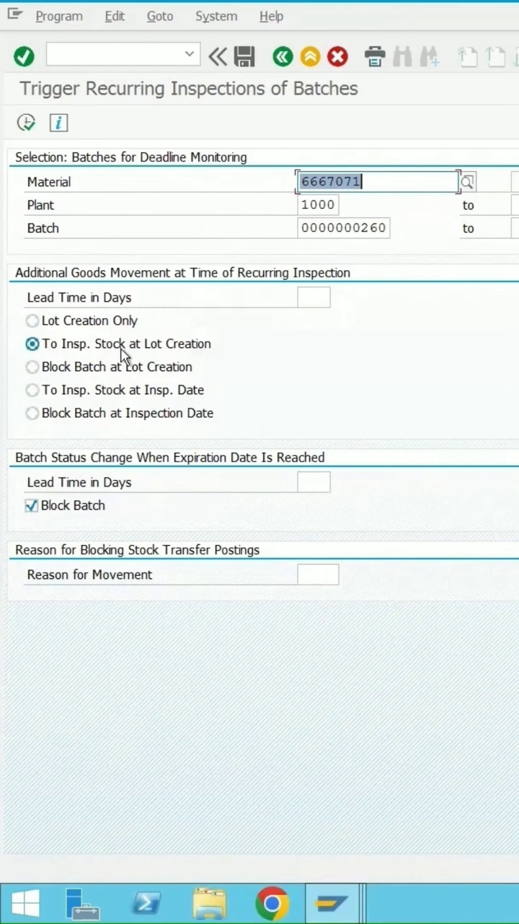
Step: Enter a lead time of 30 days with lot creation only
{"action": "left_click", "coordinate": [313, 297]}
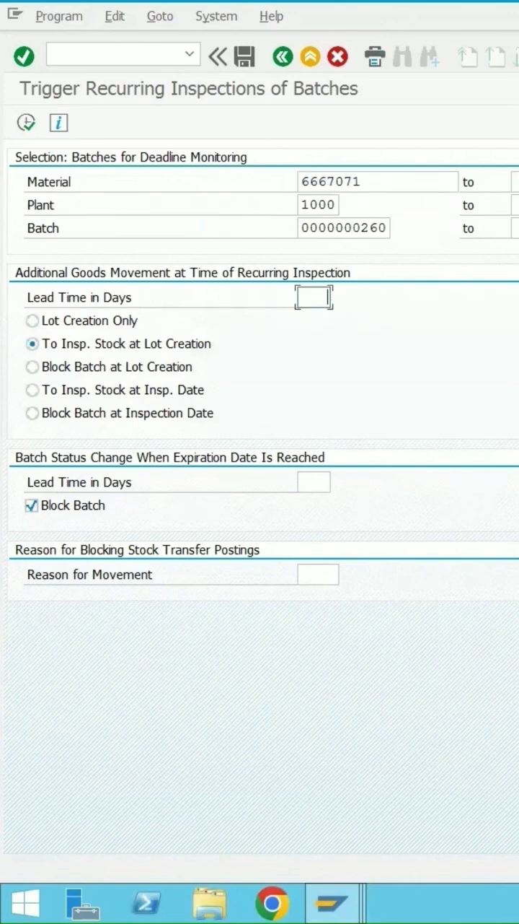
{"action": "type", "text": "3"}
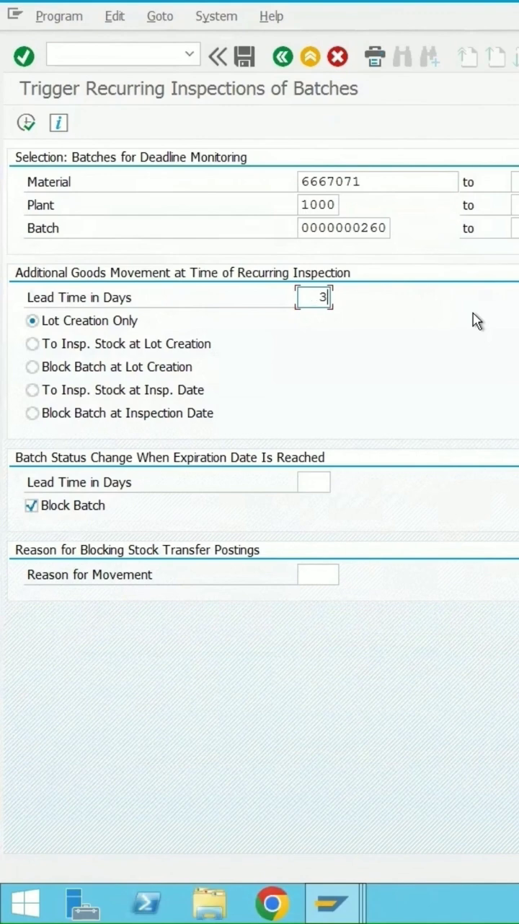
{"action": "type", "text": "0"}
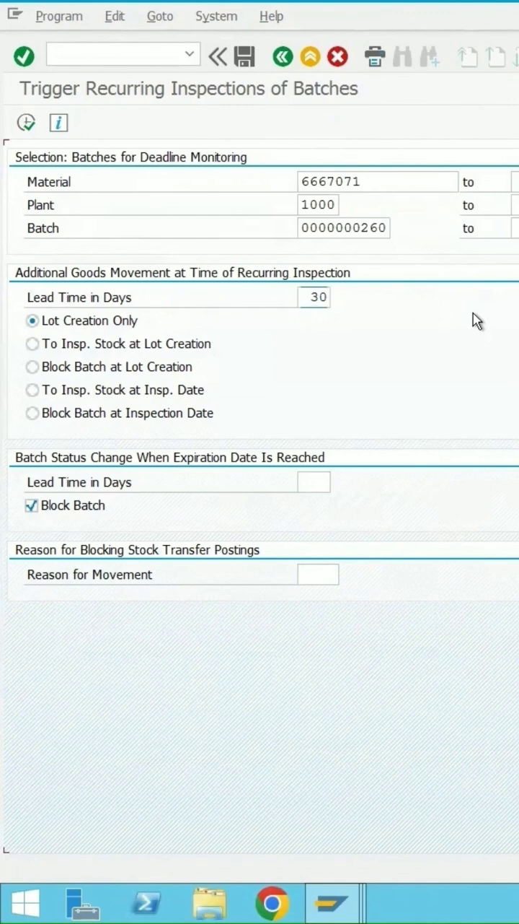
{"action": "mouse_move", "coordinate": [394, 326]}
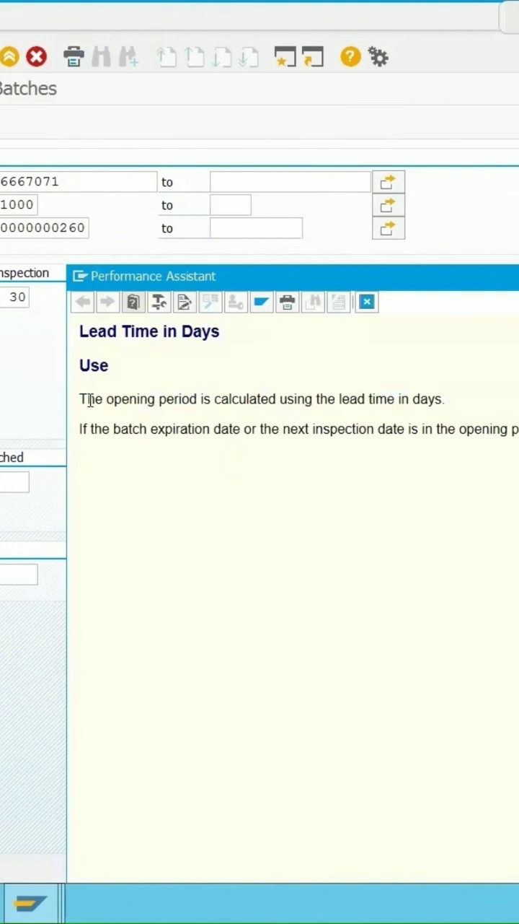
{"action": "mouse_move", "coordinate": [132, 445]}
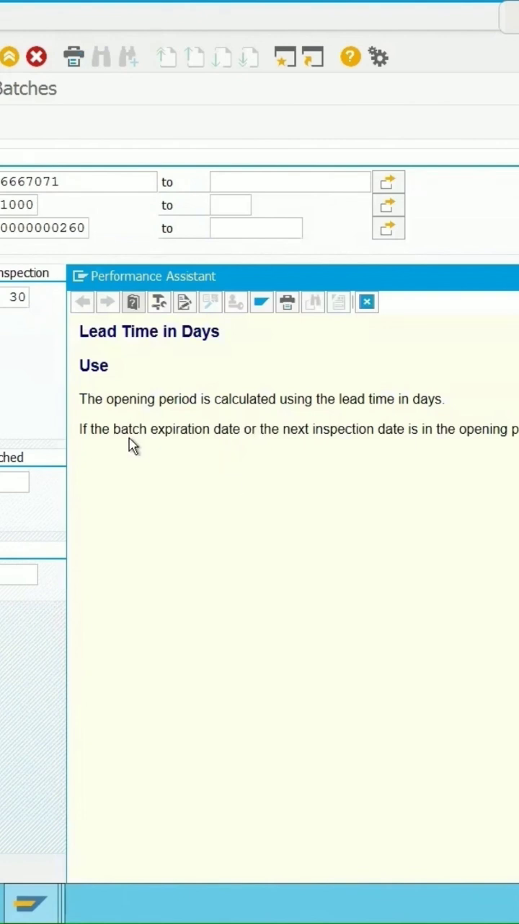
{"action": "mouse_move", "coordinate": [125, 415]}
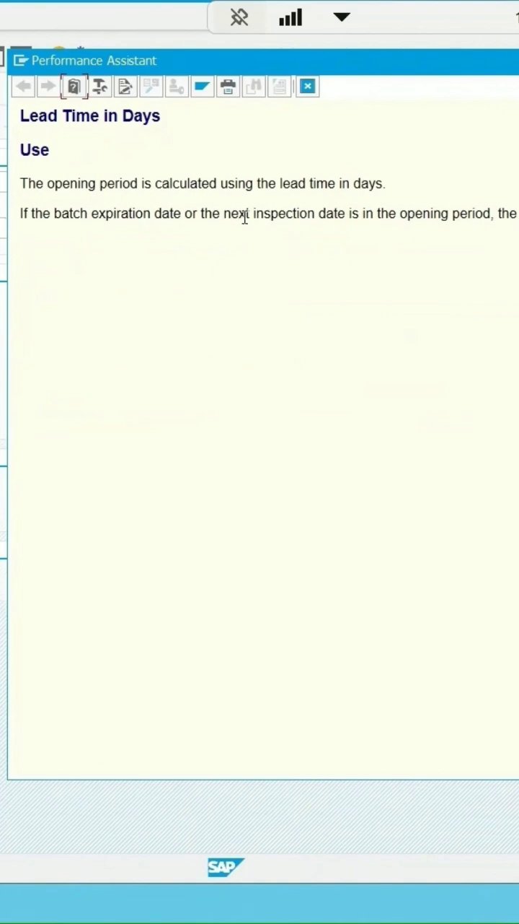
{"action": "left_click_drag", "start_coordinate": [224, 214], "coordinate": [375, 213]}
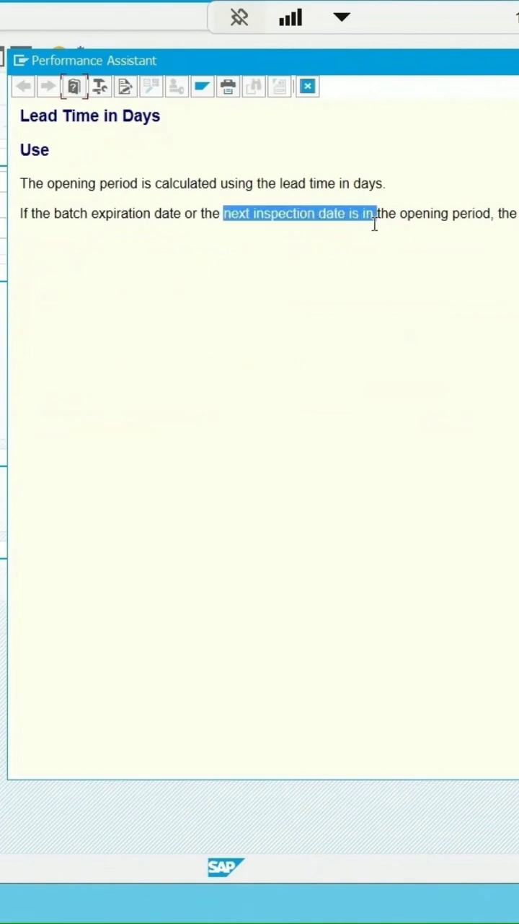
{"action": "left_click", "coordinate": [308, 86]}
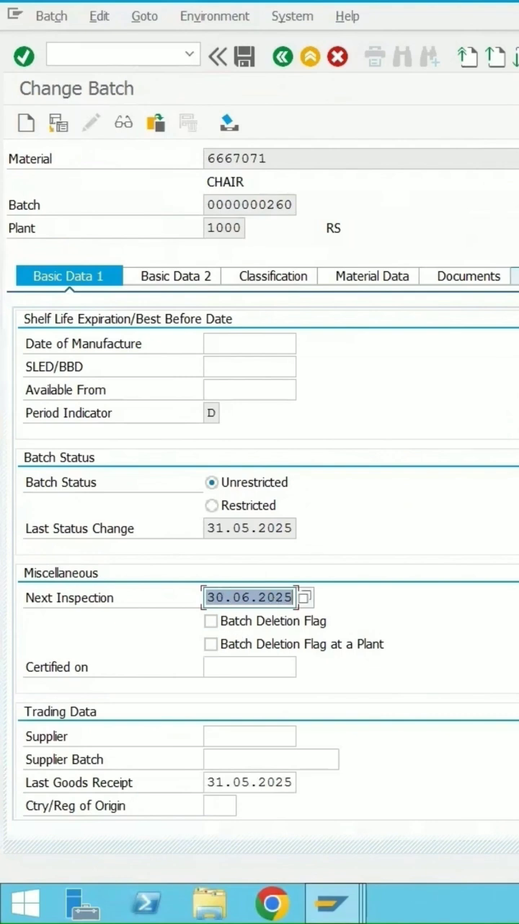
{"action": "mouse_move", "coordinate": [213, 621]}
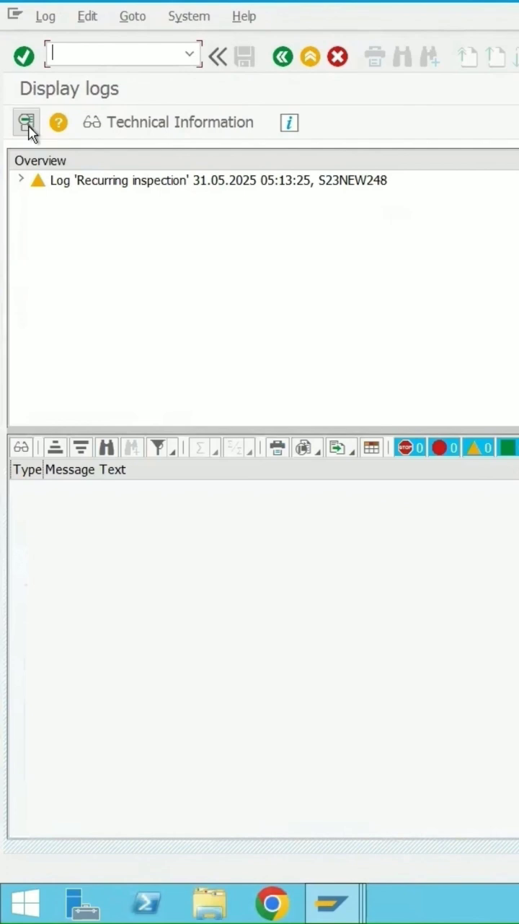
{"action": "left_click", "coordinate": [21, 180]}
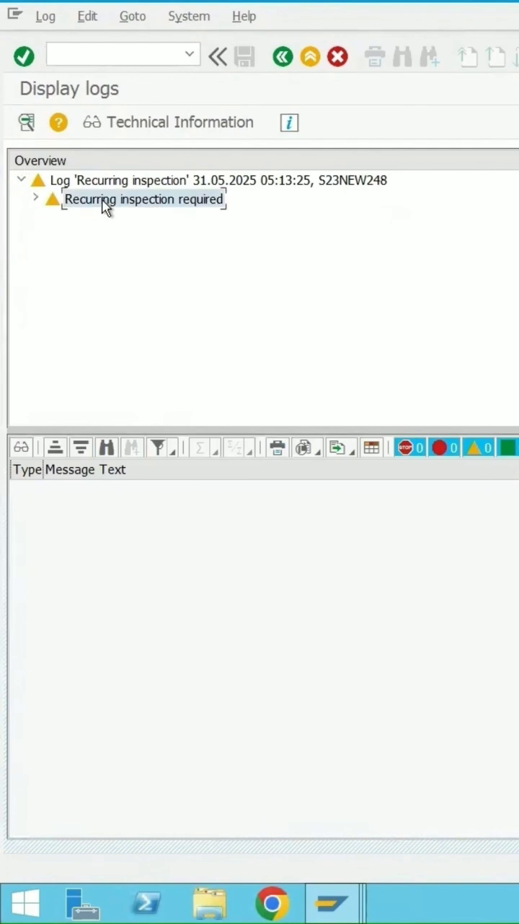
{"action": "left_click", "coordinate": [143, 199]}
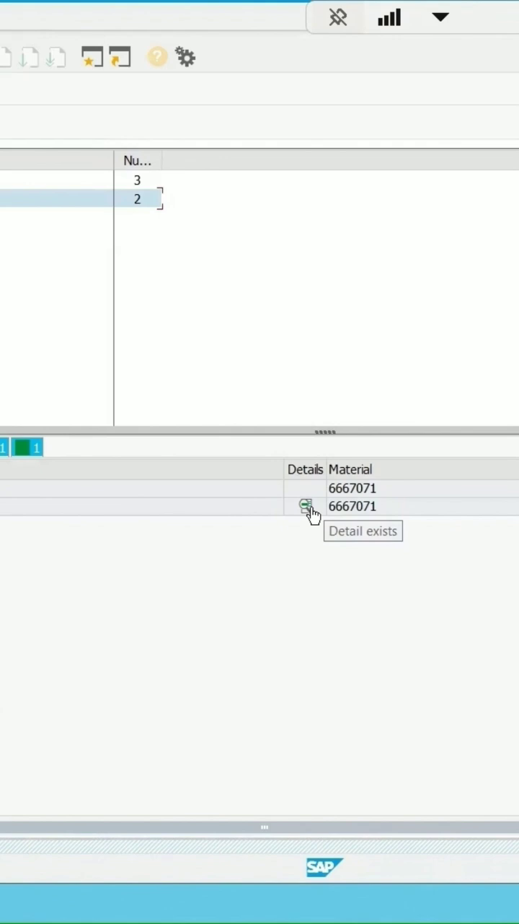
{"action": "left_click", "coordinate": [306, 506]}
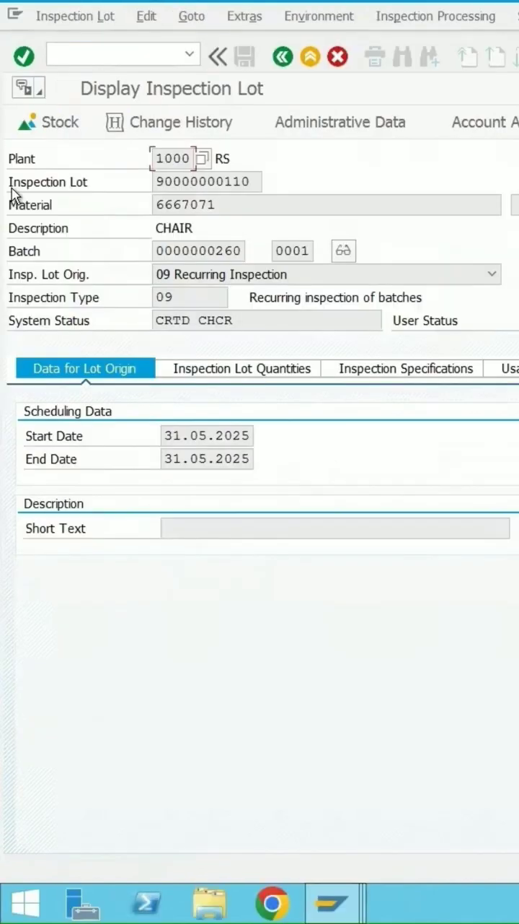
{"action": "mouse_move", "coordinate": [155, 316]}
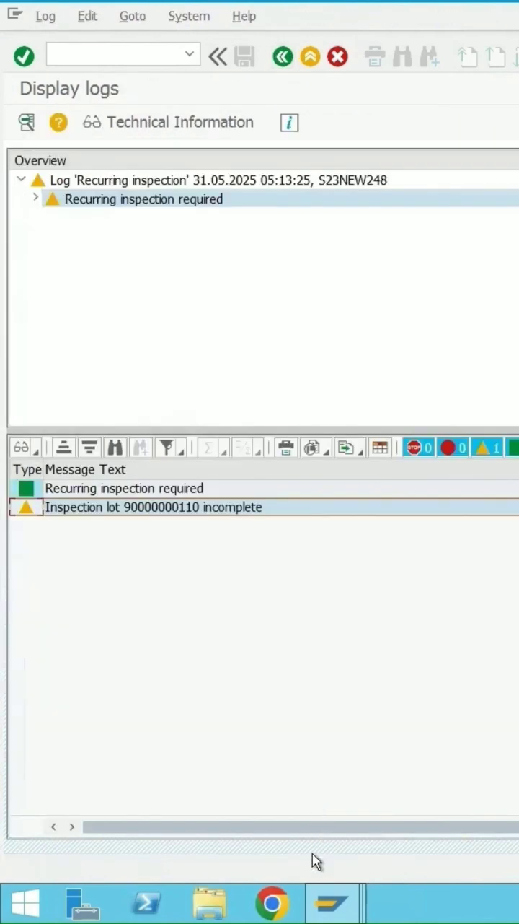
{"action": "mouse_move", "coordinate": [333, 902]}
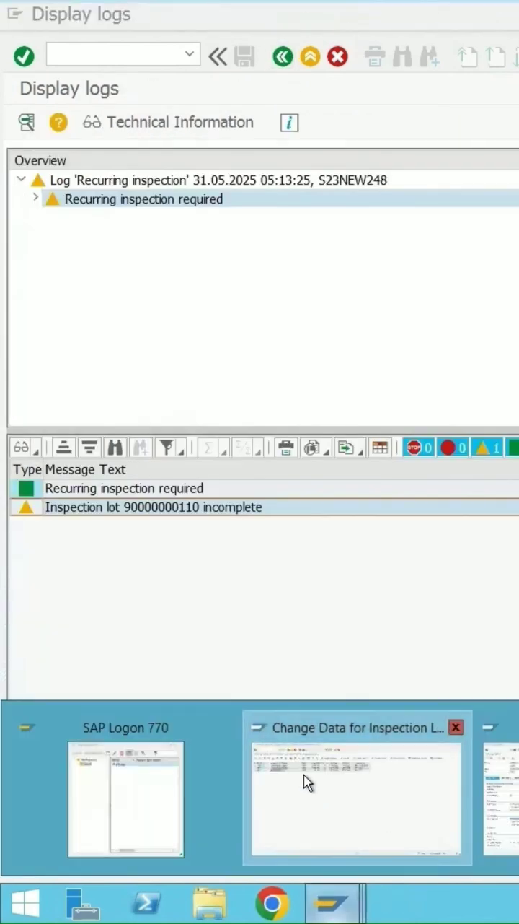
{"action": "left_click", "coordinate": [357, 793]}
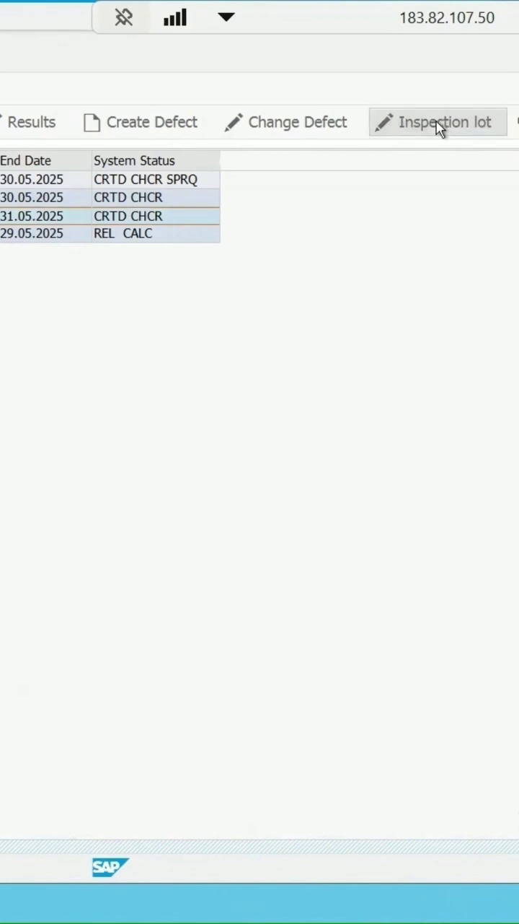
{"action": "left_click", "coordinate": [438, 121]}
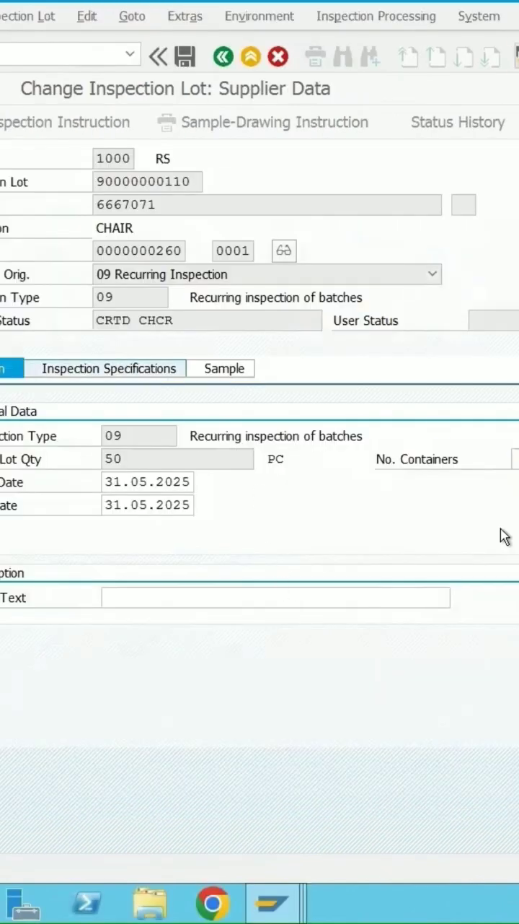
{"action": "left_click", "coordinate": [105, 368]}
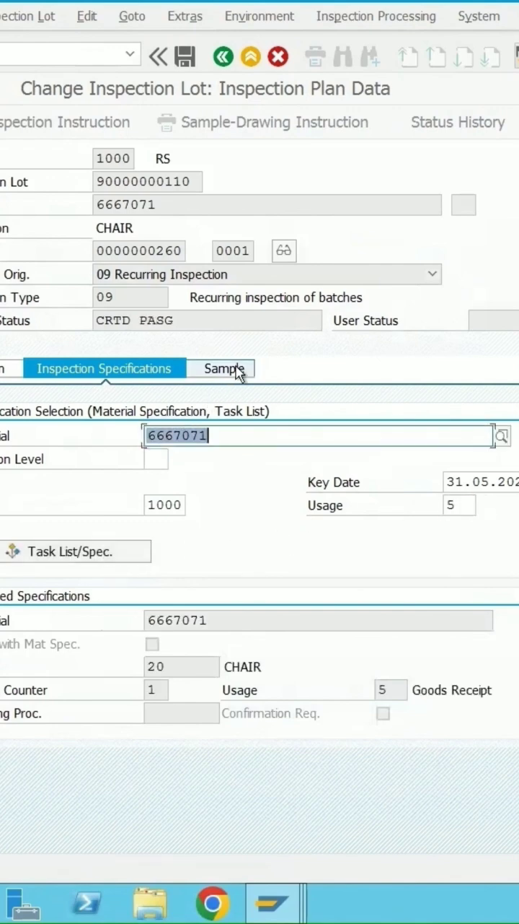
{"action": "left_click", "coordinate": [220, 367]}
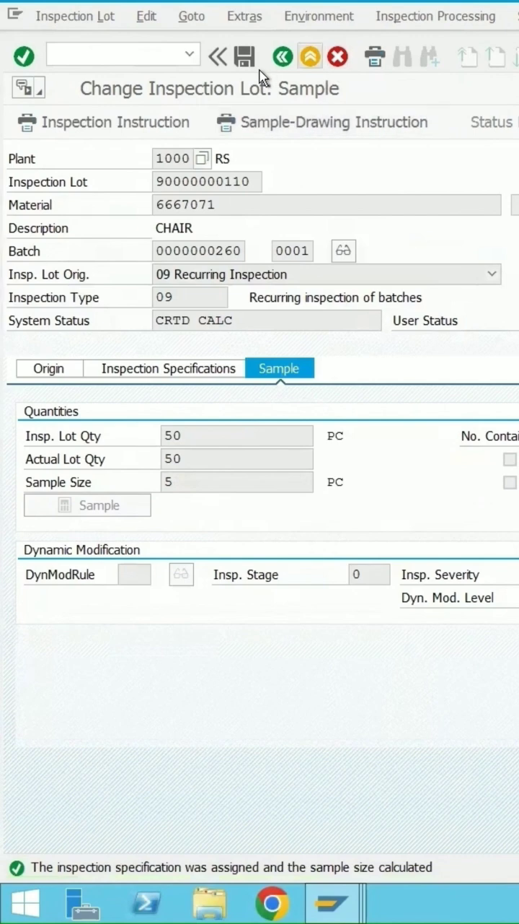
{"action": "left_click", "coordinate": [244, 57]}
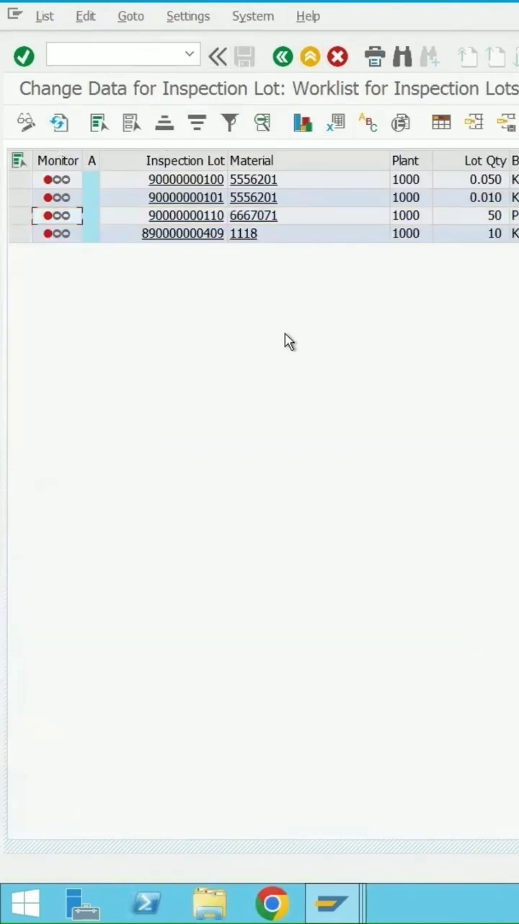
{"action": "left_click", "coordinate": [18, 215]}
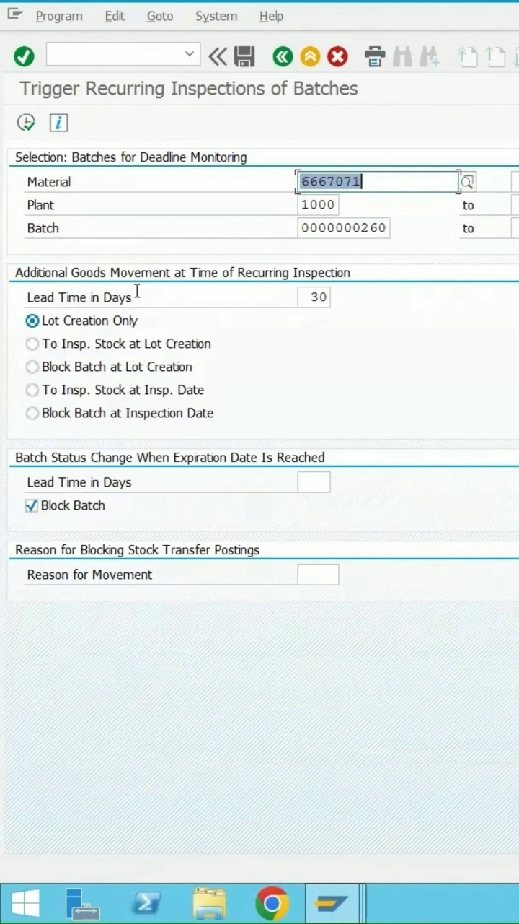
{"action": "mouse_move", "coordinate": [329, 307]}
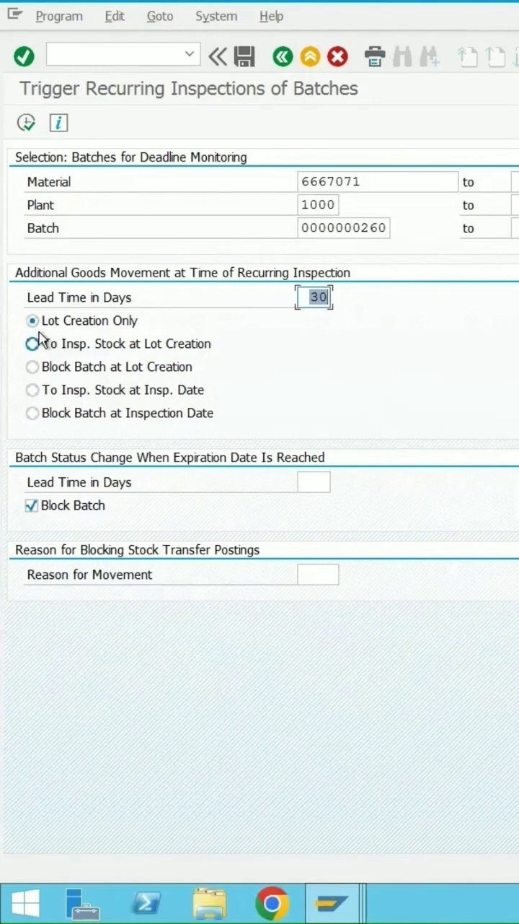
{"action": "mouse_move", "coordinate": [65, 296]}
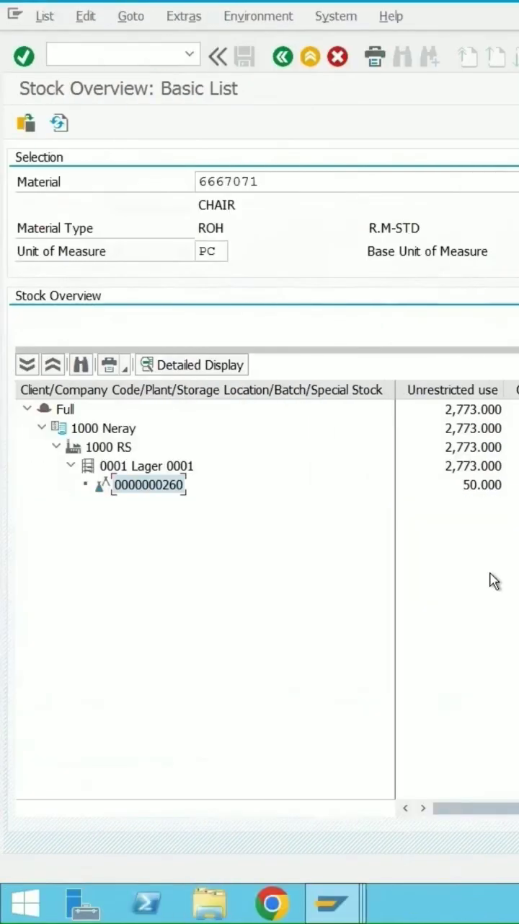
{"action": "mouse_move", "coordinate": [194, 525]}
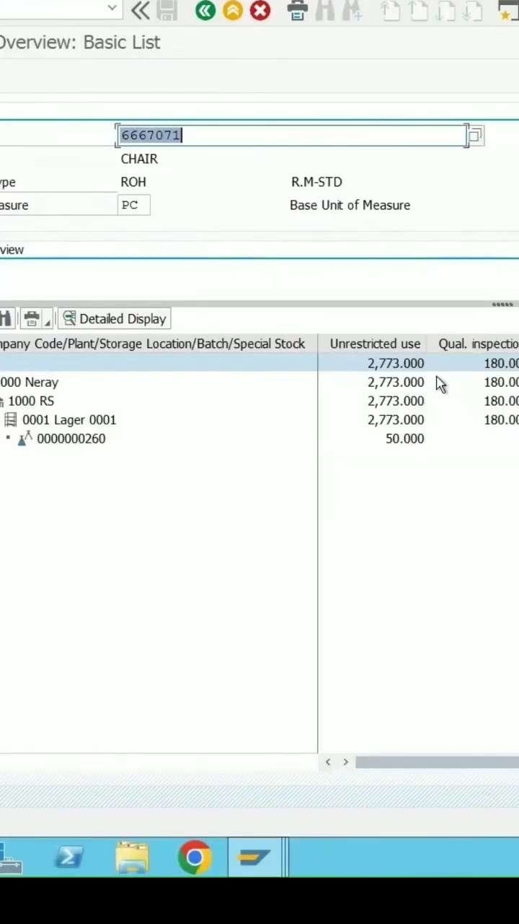
{"action": "mouse_move", "coordinate": [401, 471]}
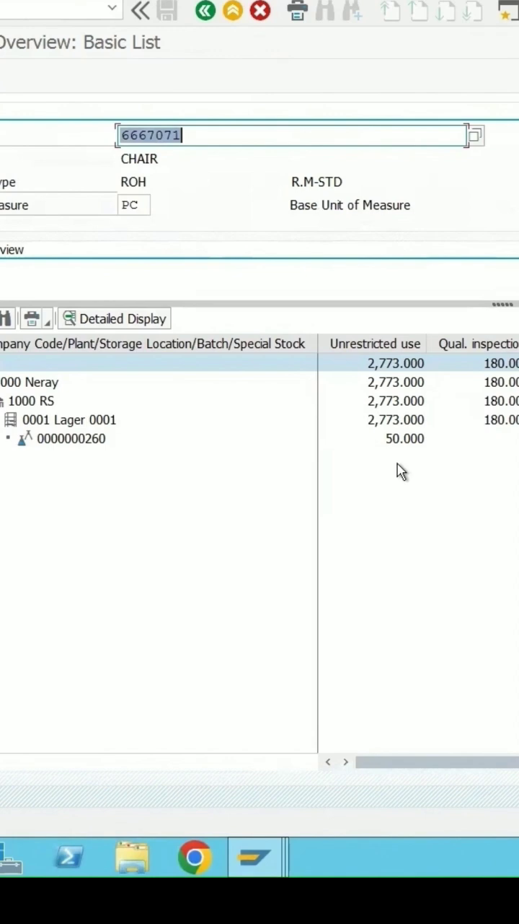
{"action": "mouse_move", "coordinate": [376, 455]}
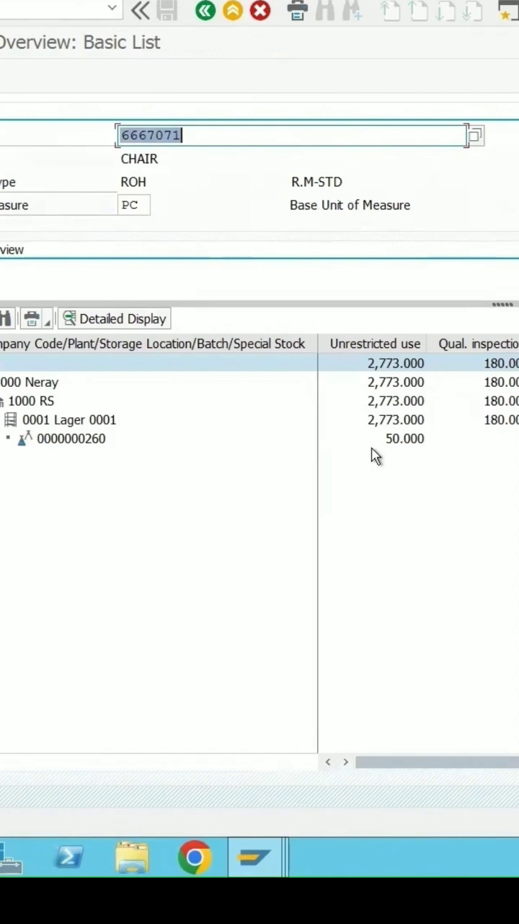